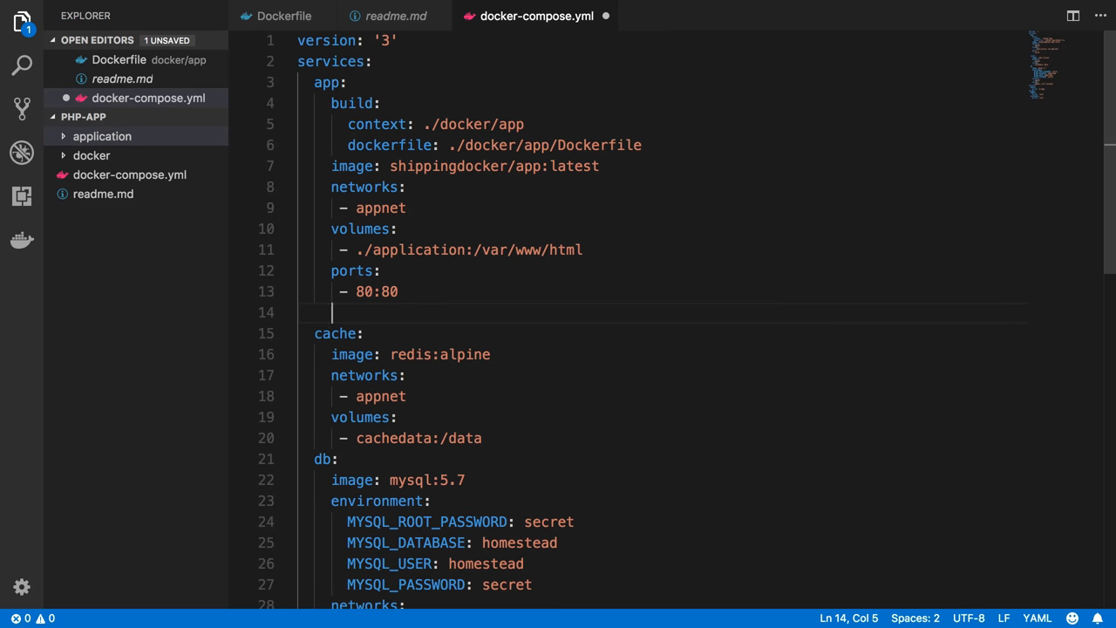
Add 'working_dir: /var/www/html' to the app service and save docker-compose.yml
text(working_dir)
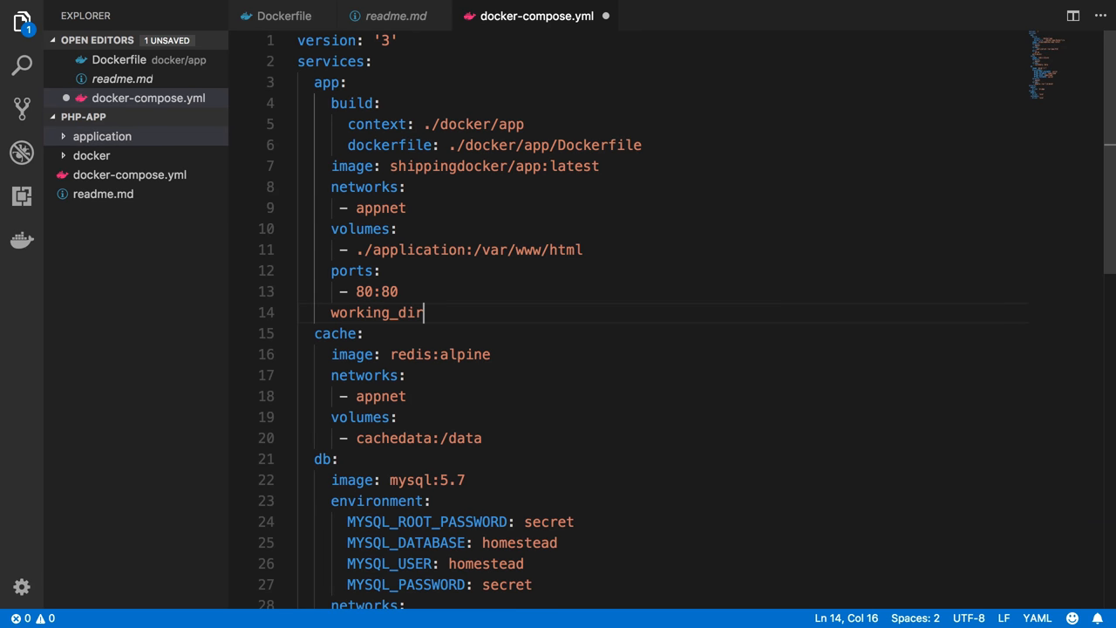
text(: /var/www/html)
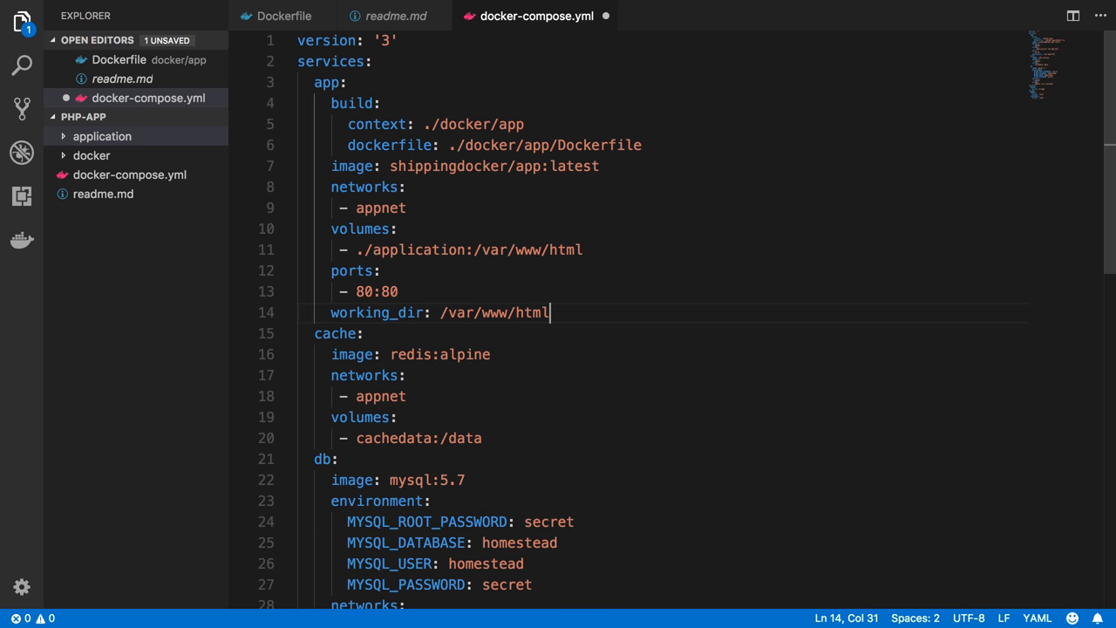
key(Ctrl+s)
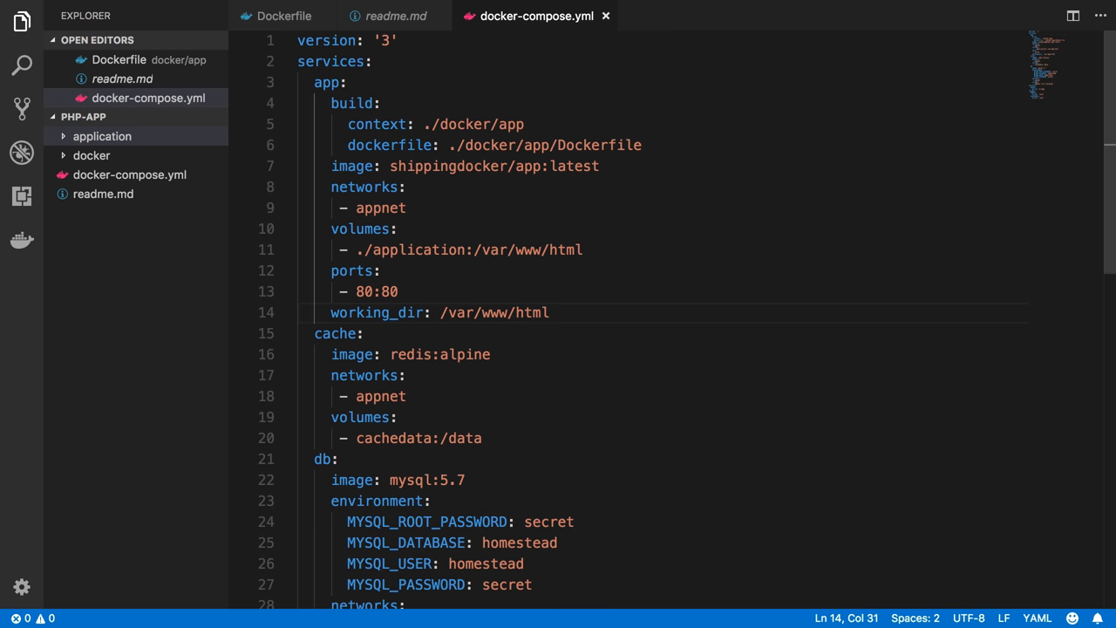
key(Cmd+Tab)
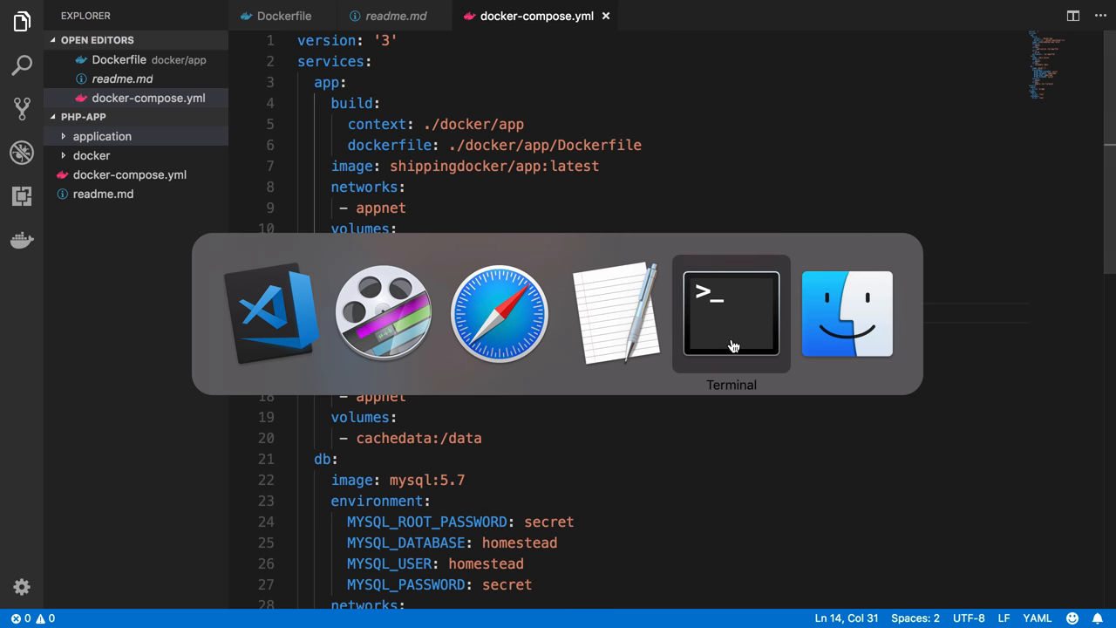
In Terminal, run 'docker-compose exec app pwd' against the app container
click(731, 314)
text(docker-comp)
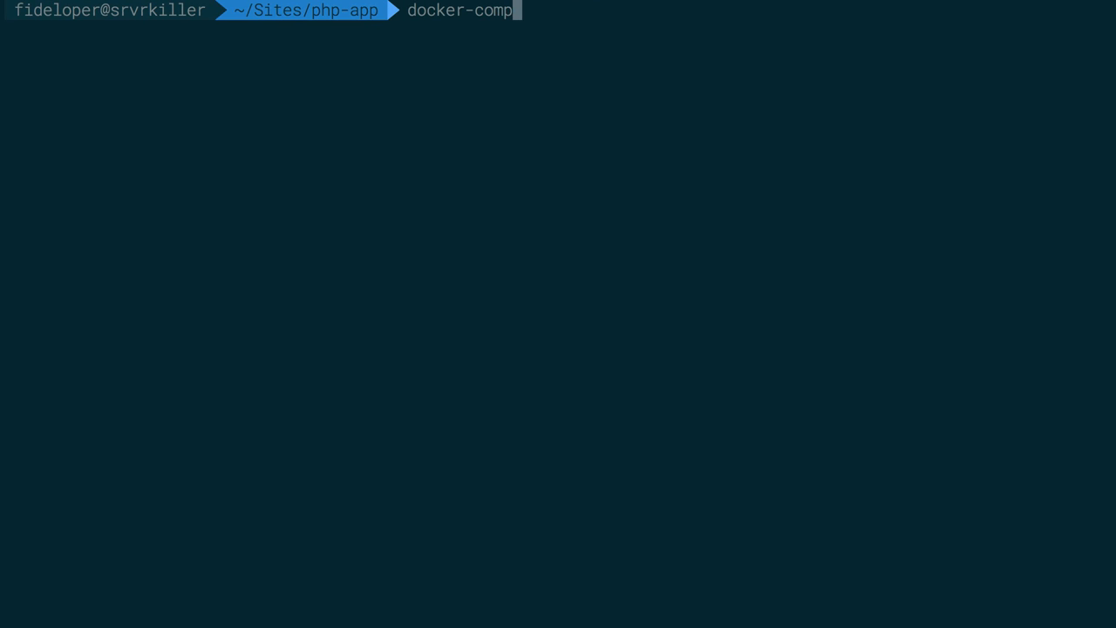
text(ose exec)
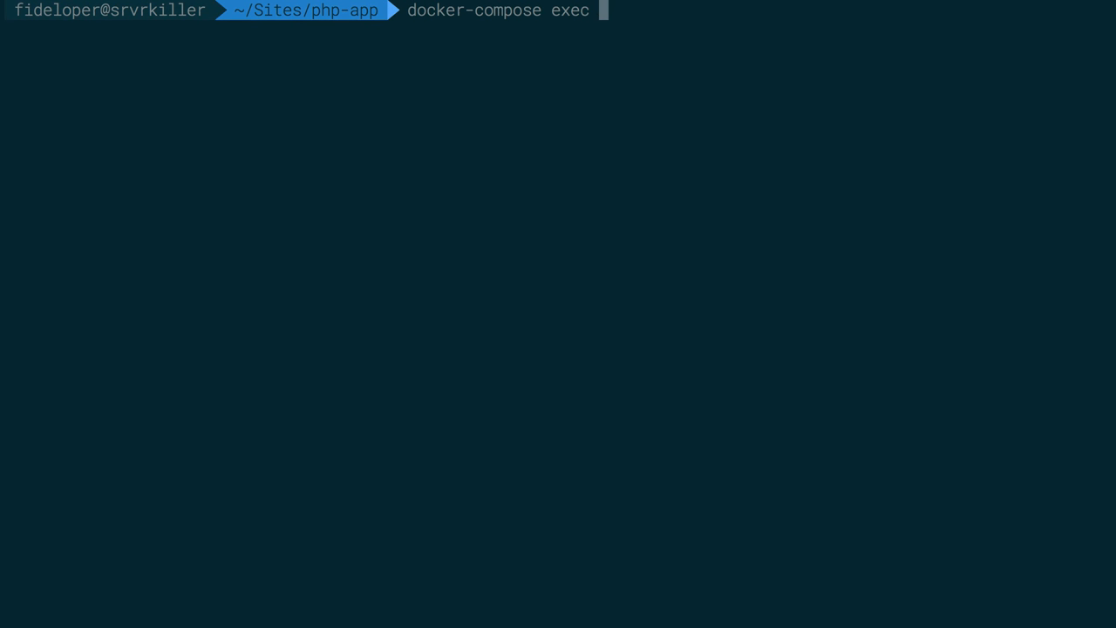
text(app l)
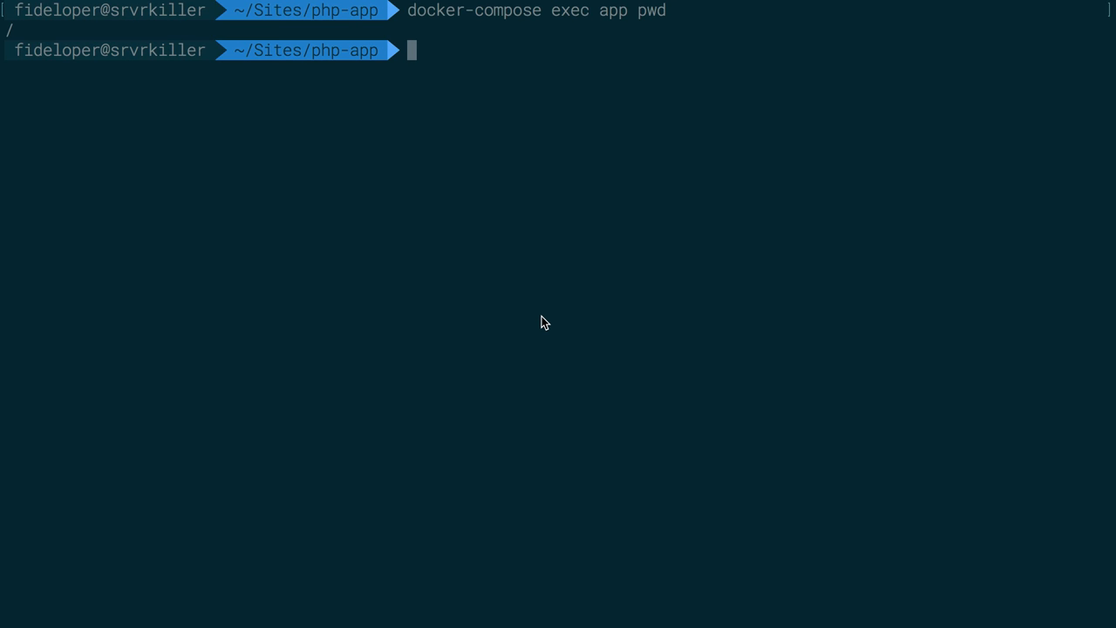
mouse_move(23, 39)
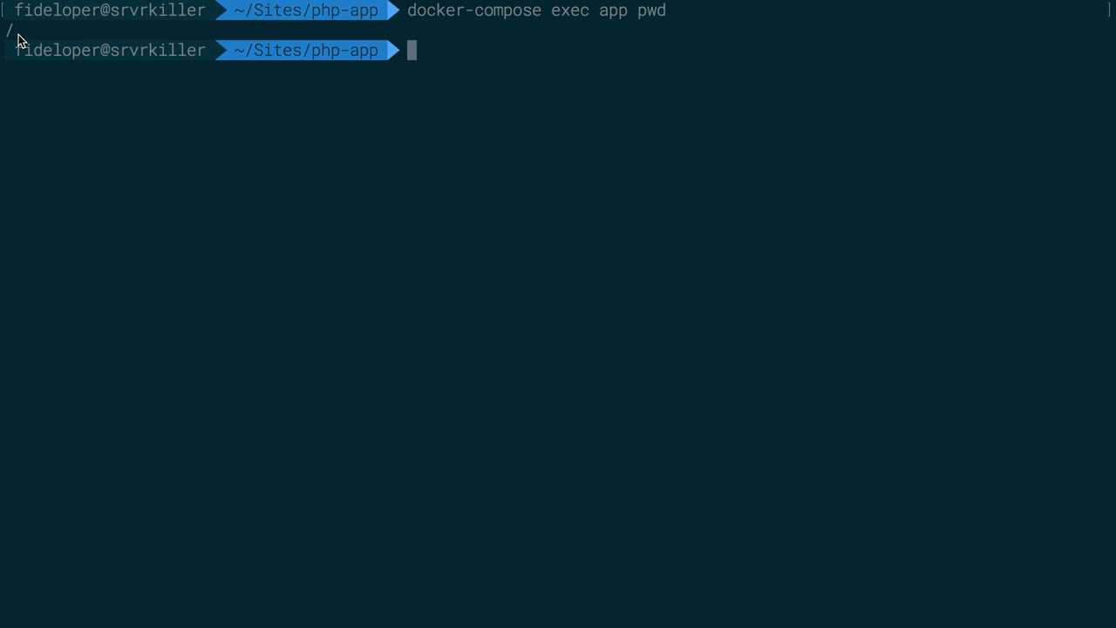
Type the 'docker-compose run app' variant and highlight 'exec' versus 'run' for comparison
text(docker-compose)
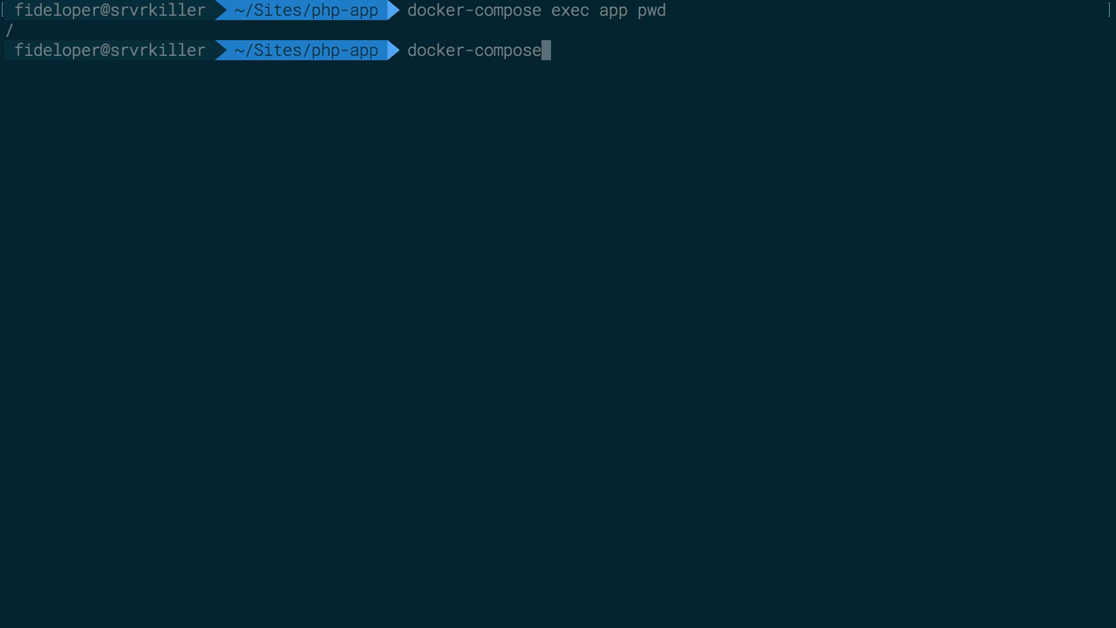
text(" ")
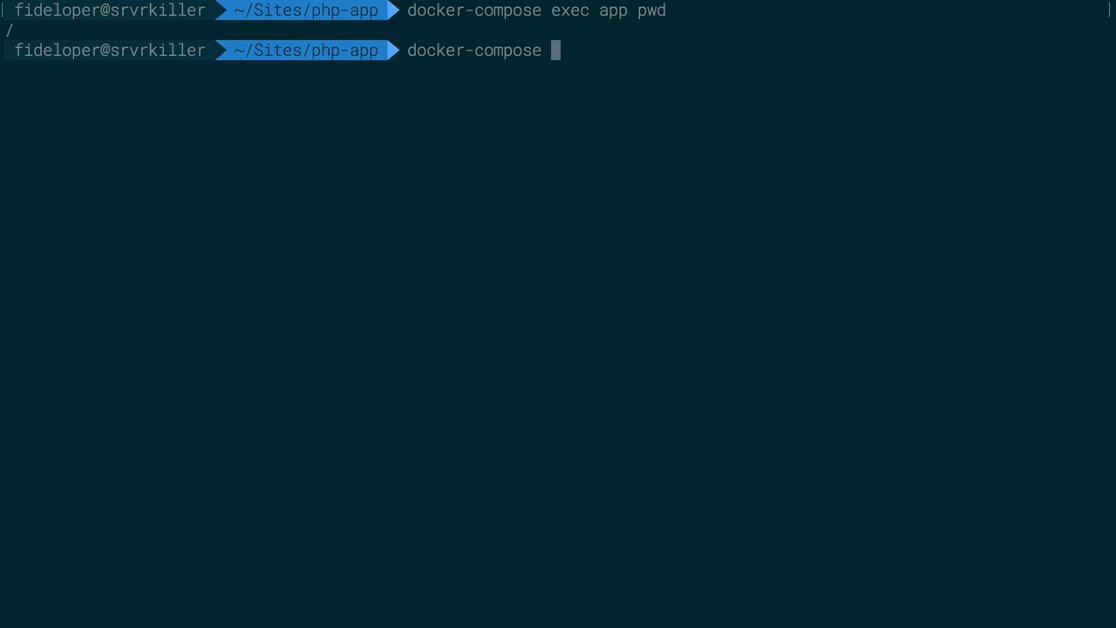
text(run)
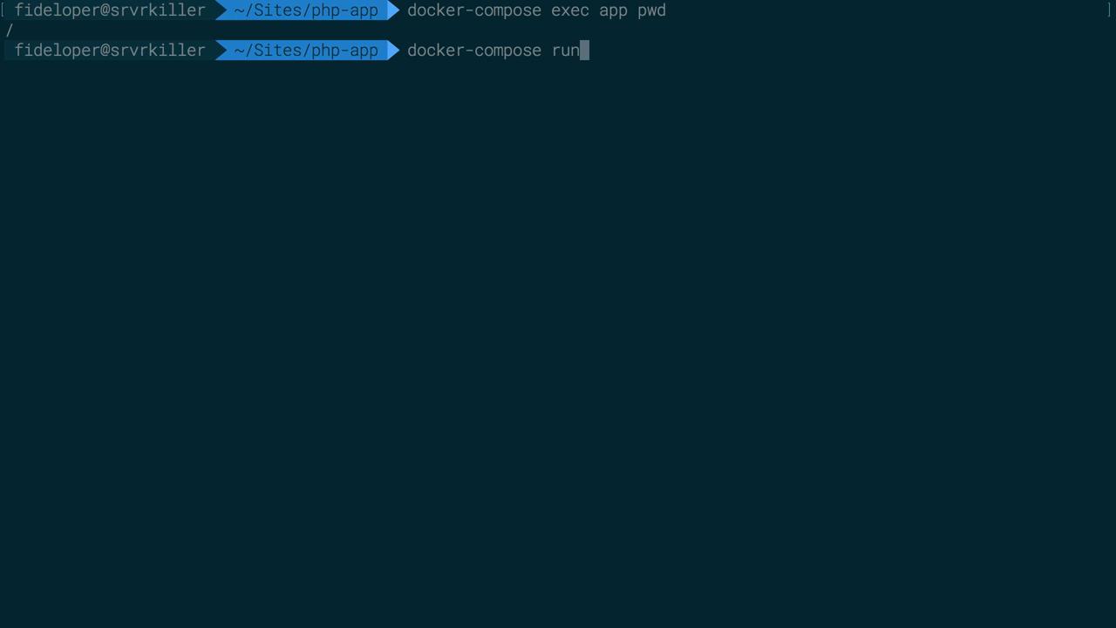
text(a)
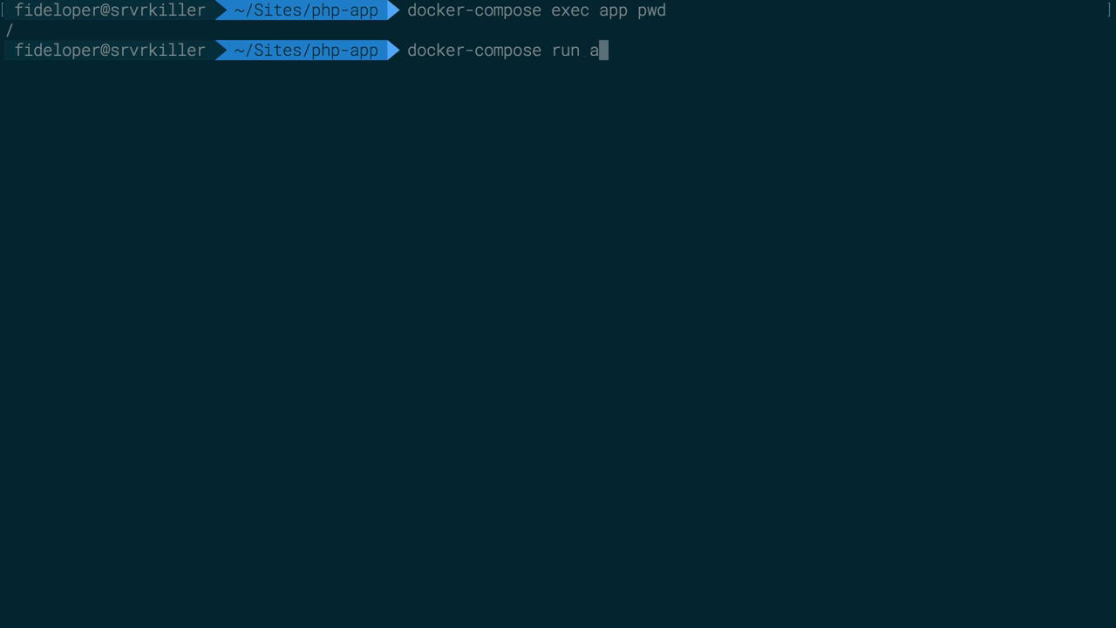
text(pp)
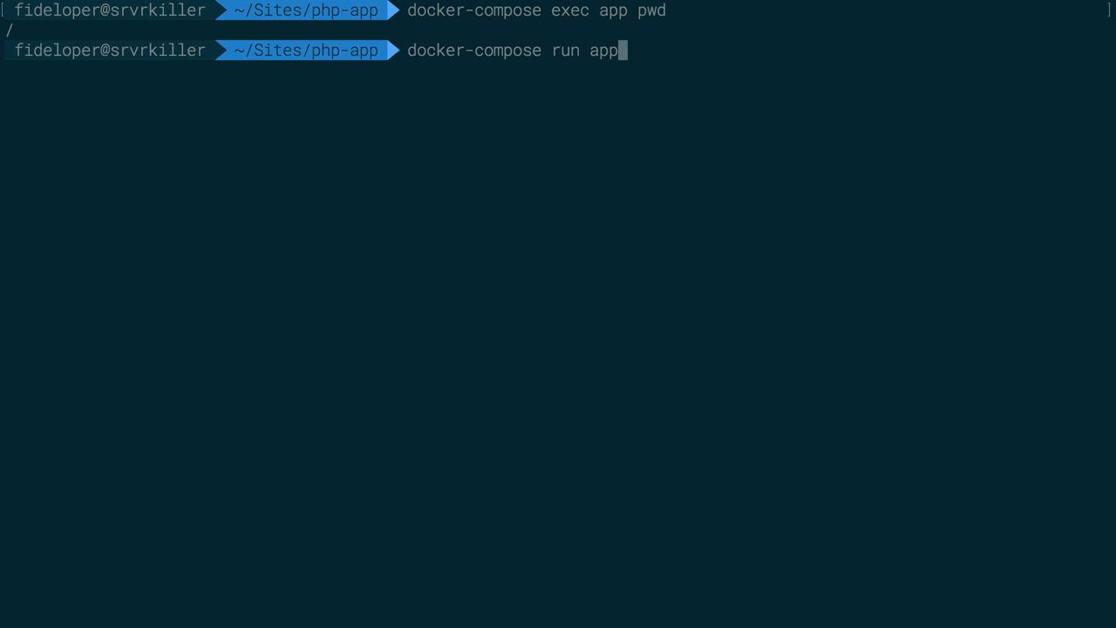
text(ls -la)
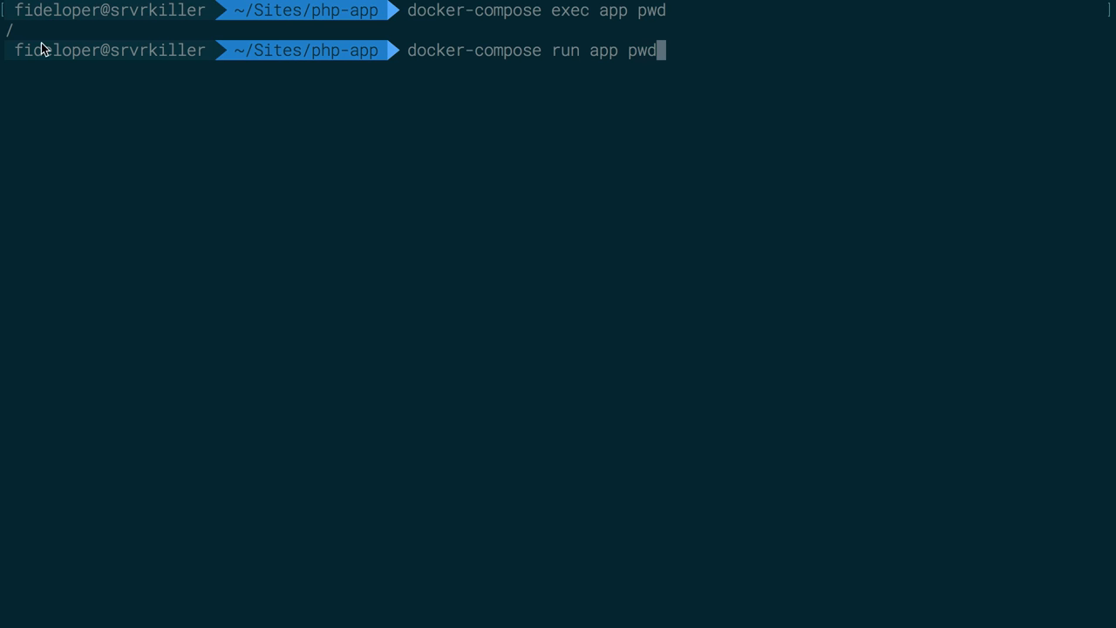
double_click(565, 50)
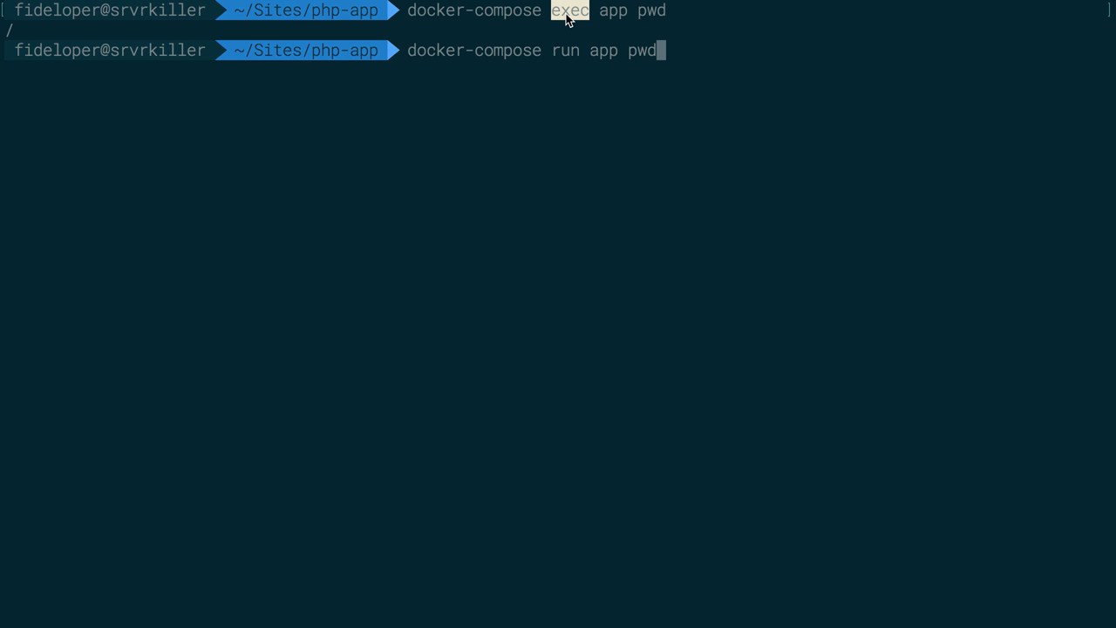
mouse_move(570, 58)
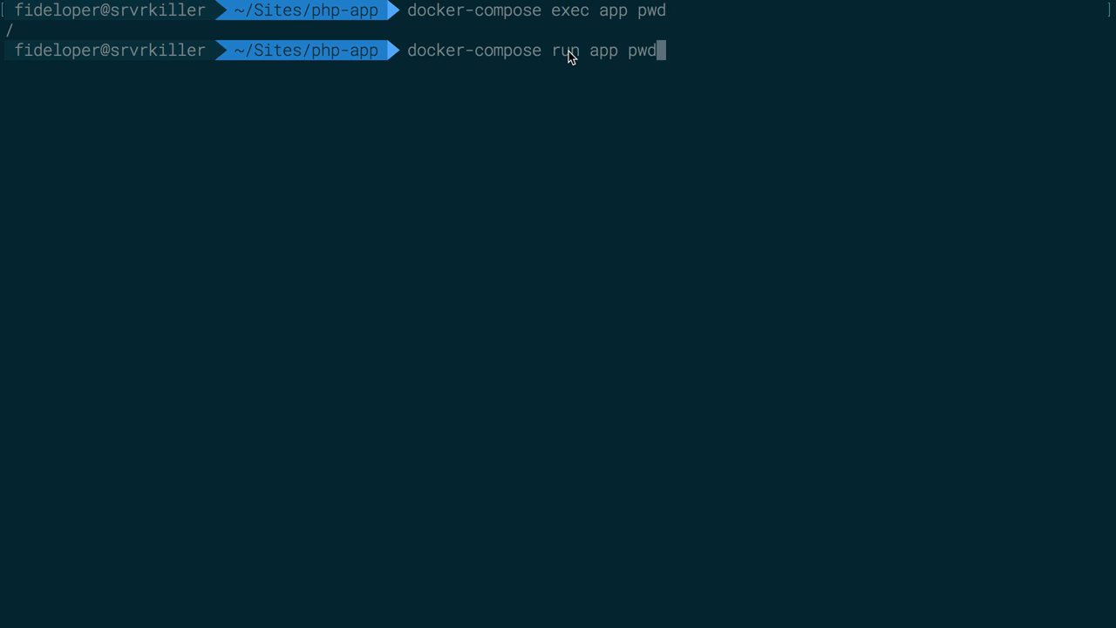
double_click(566, 50)
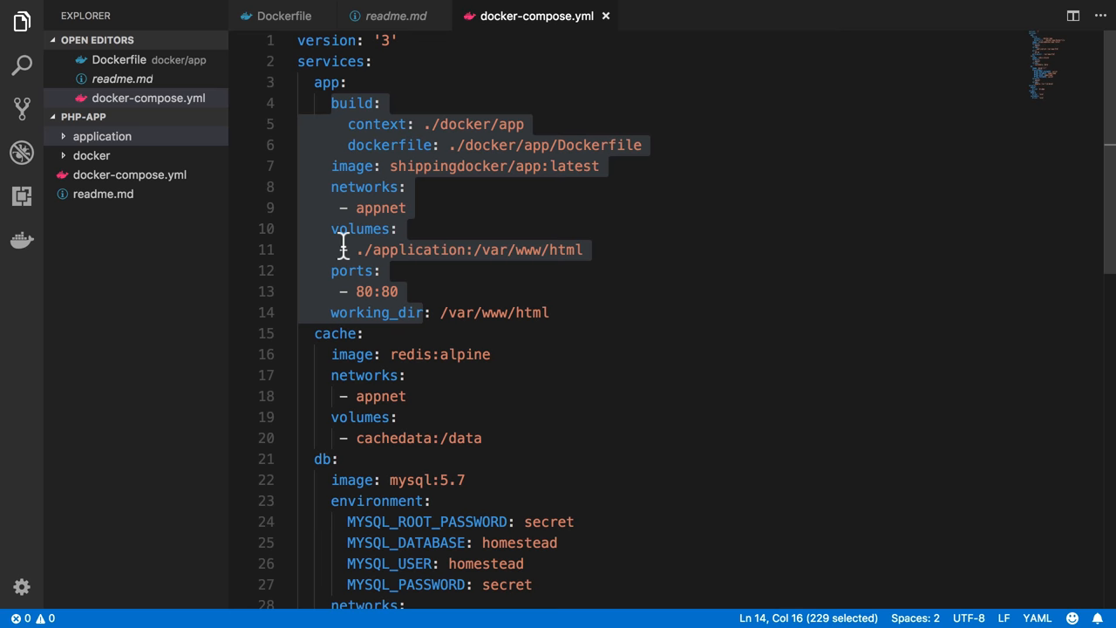
double_click(360, 228)
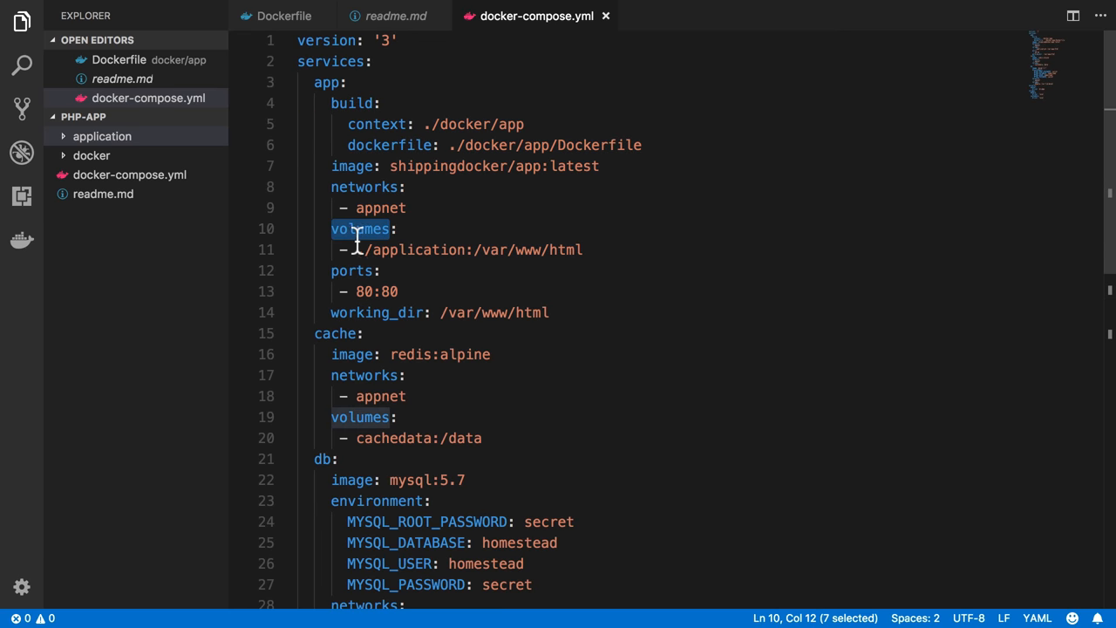
double_click(351, 271)
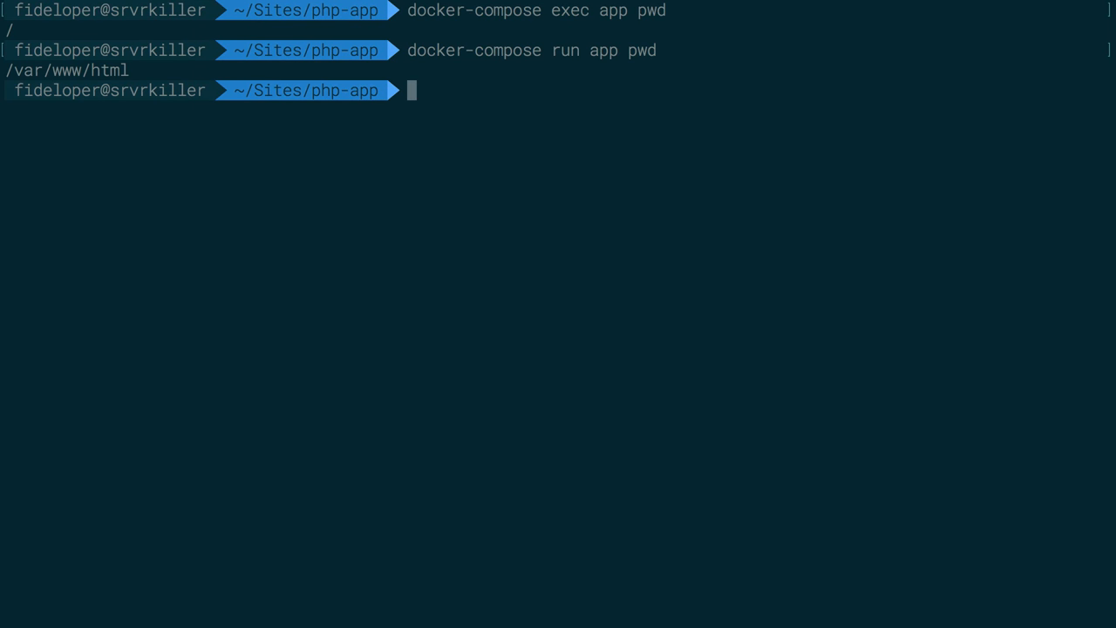
mouse_move(112, 77)
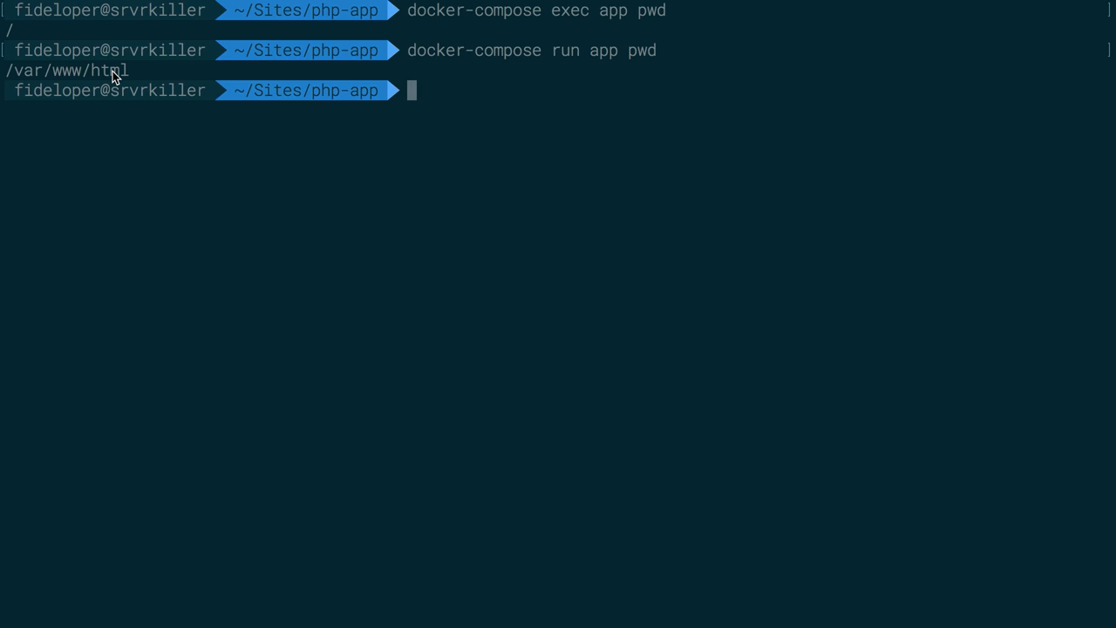
Run the exec and run pwd commands, then 'docker ps' and 'docker ps -a'
text(docker ps)
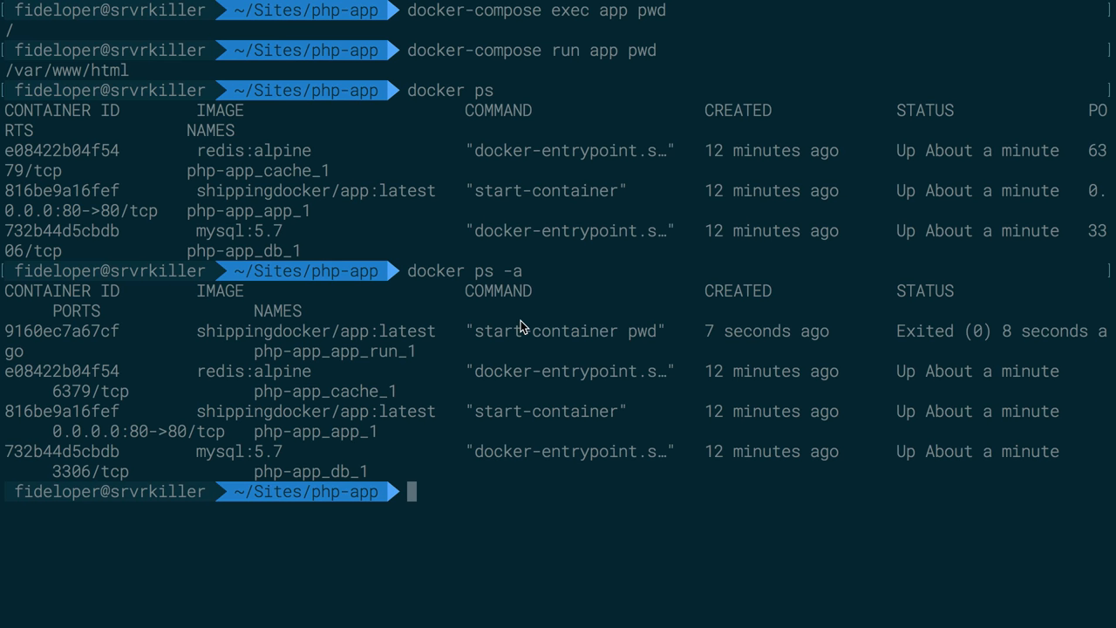
mouse_move(87, 333)
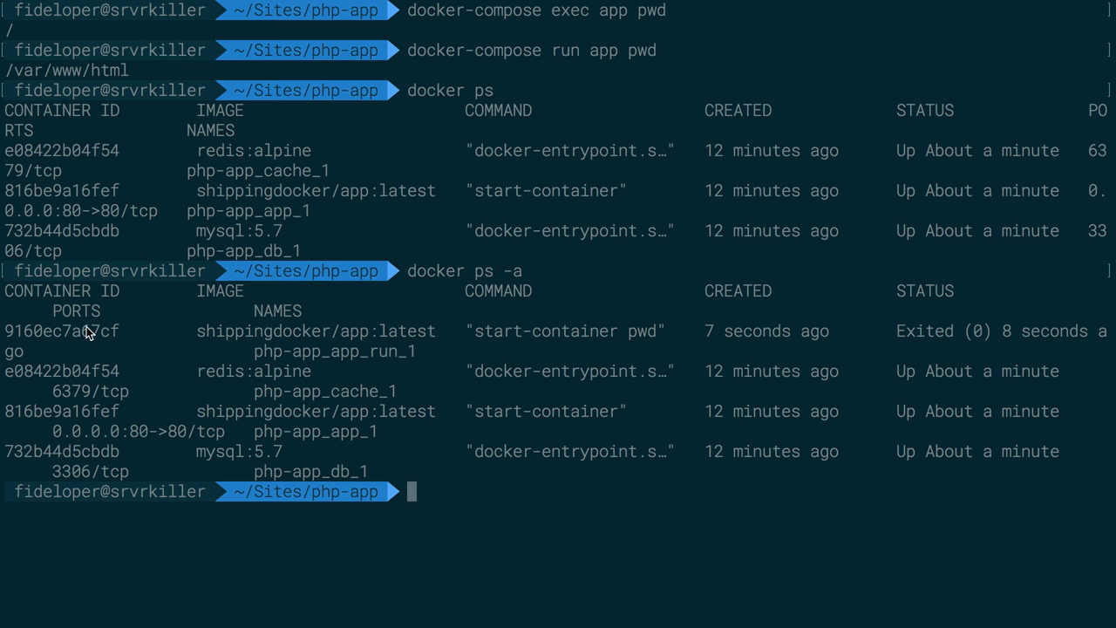
text(docker)
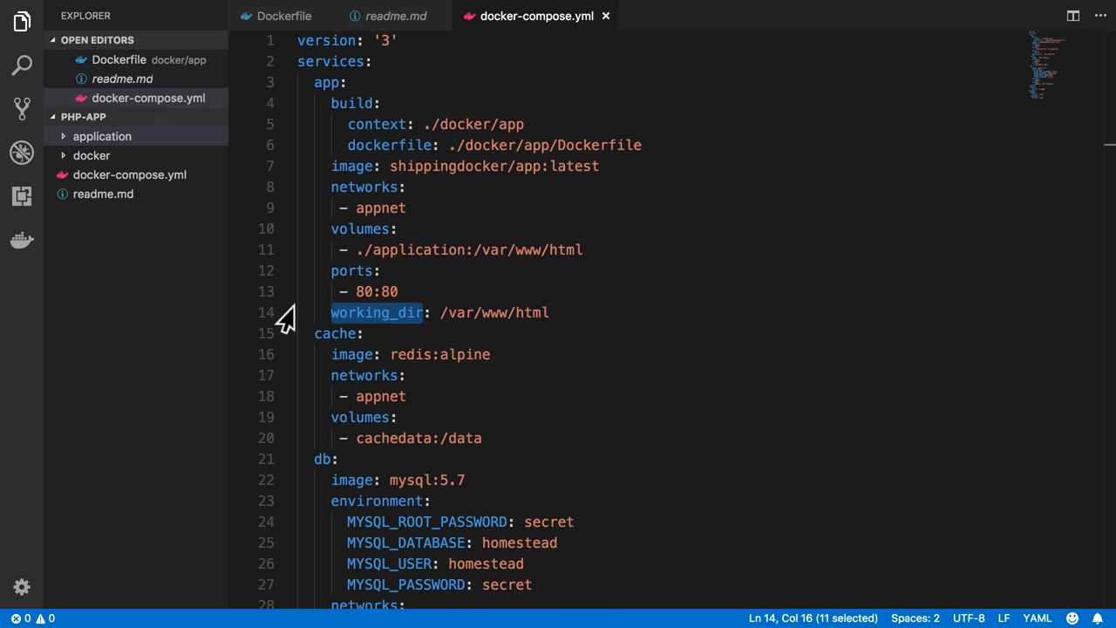
mouse_move(497, 287)
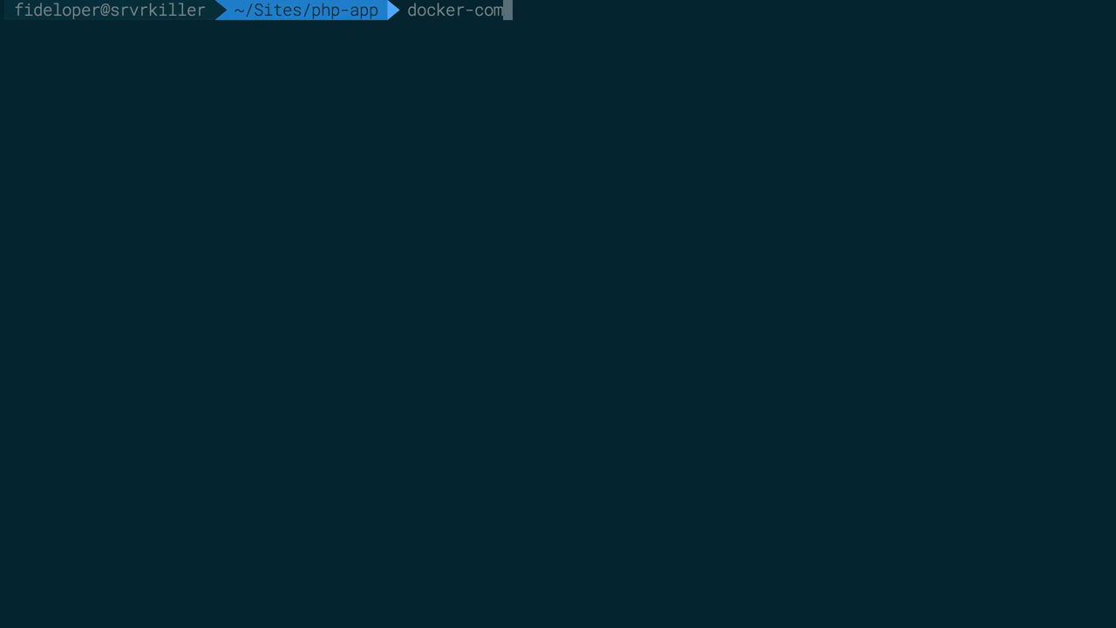
Type 'docker-compose exec app bash -c "cd /var/www/html && some…"' in the cleared terminal
text(pose exec)
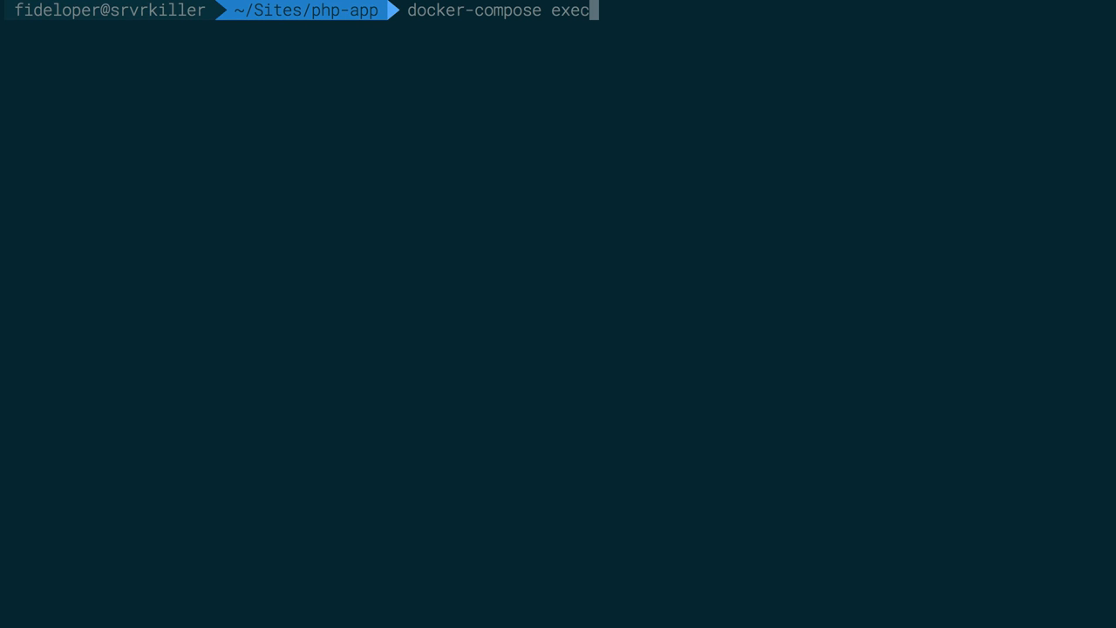
text(app)
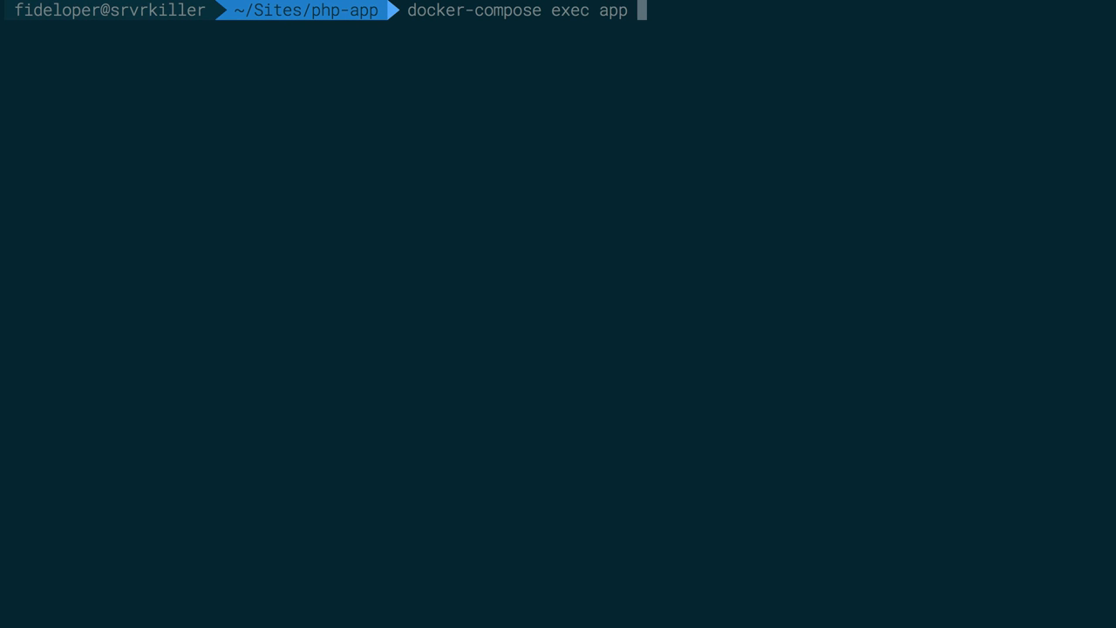
text(bash -c)
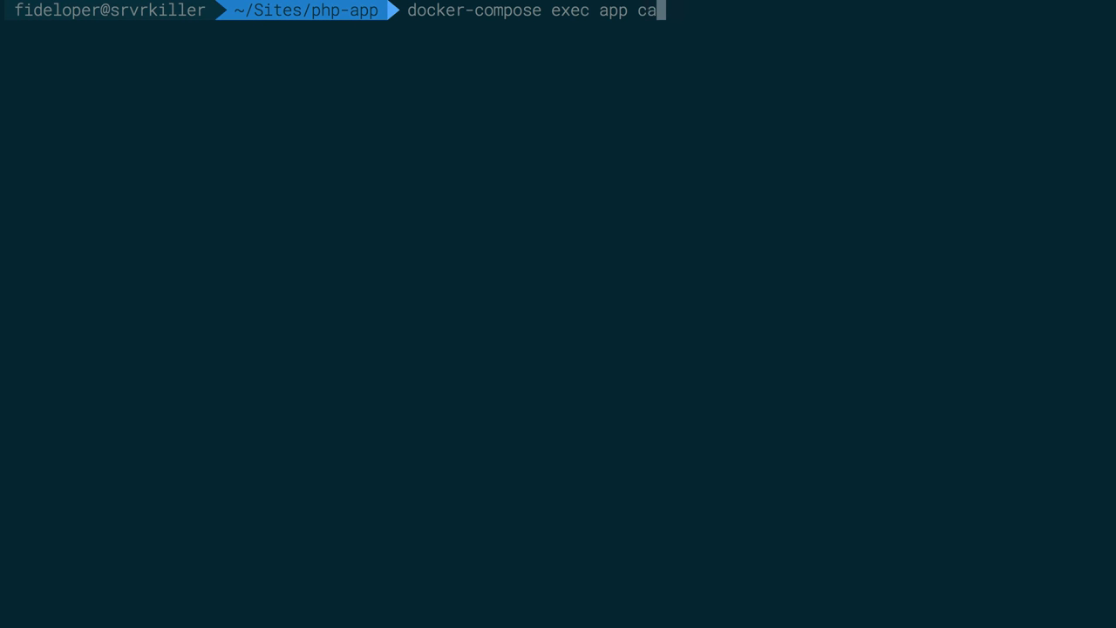
text(bash -c "")
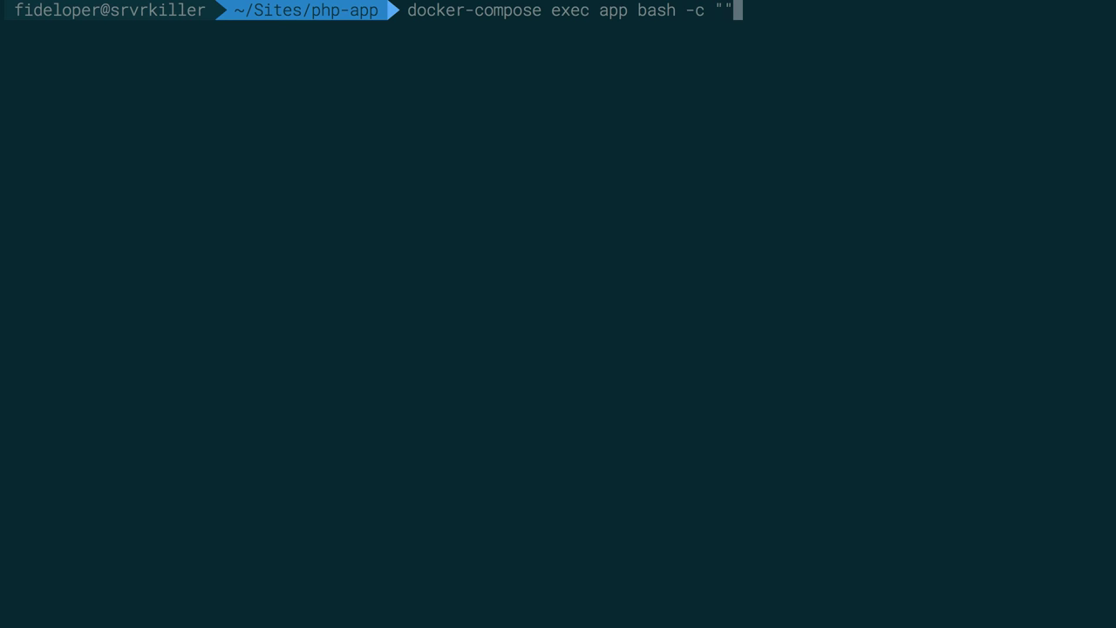
key(Backspace)
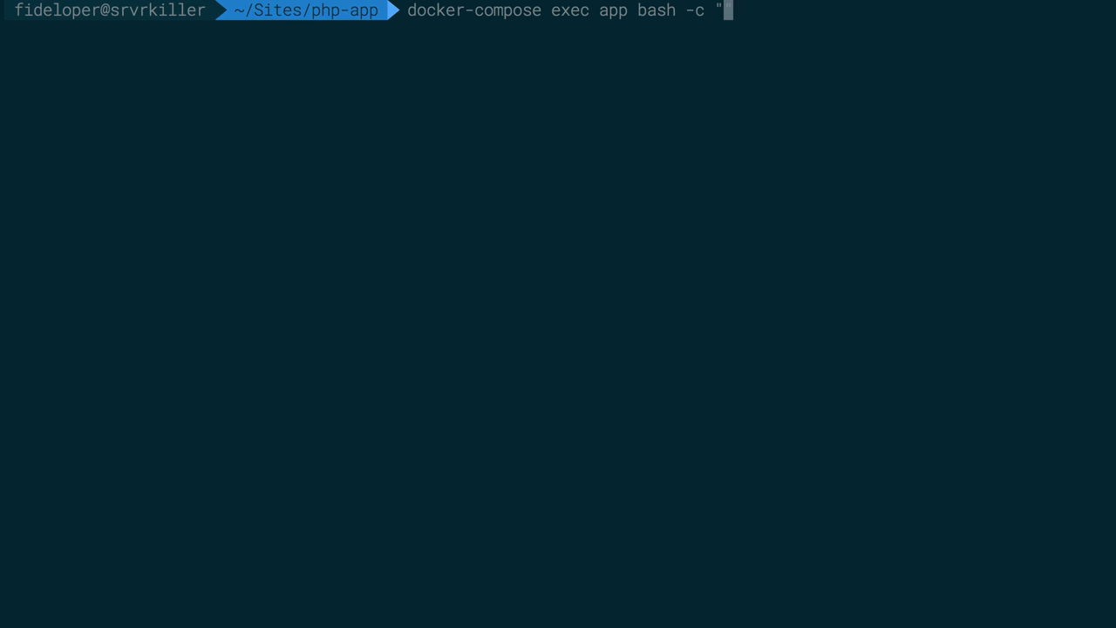
text(cd)
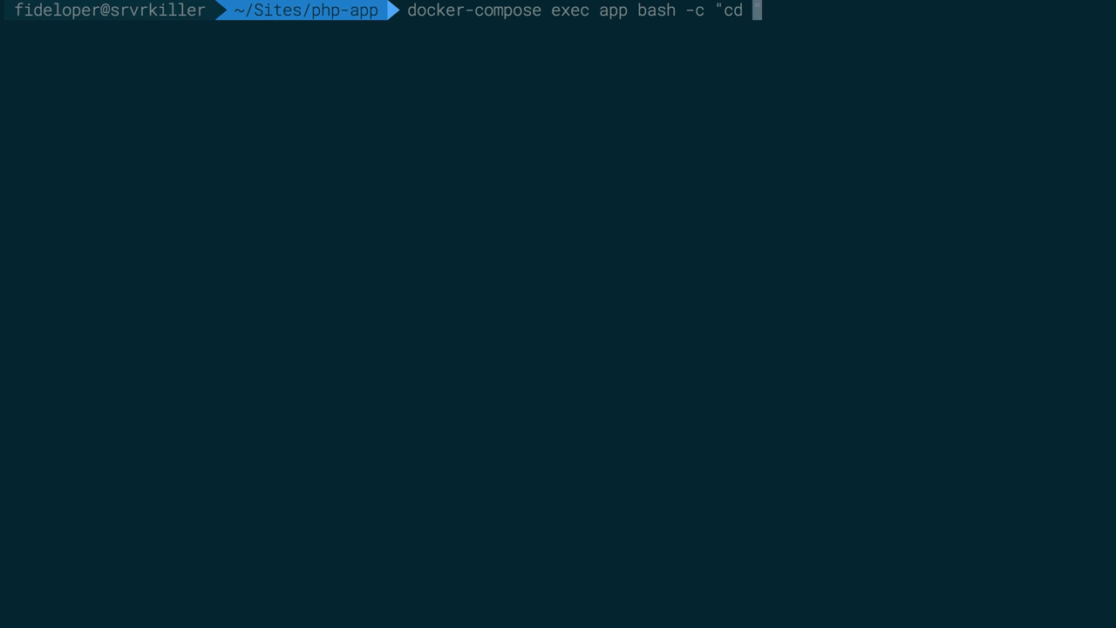
text(/var/www/html)
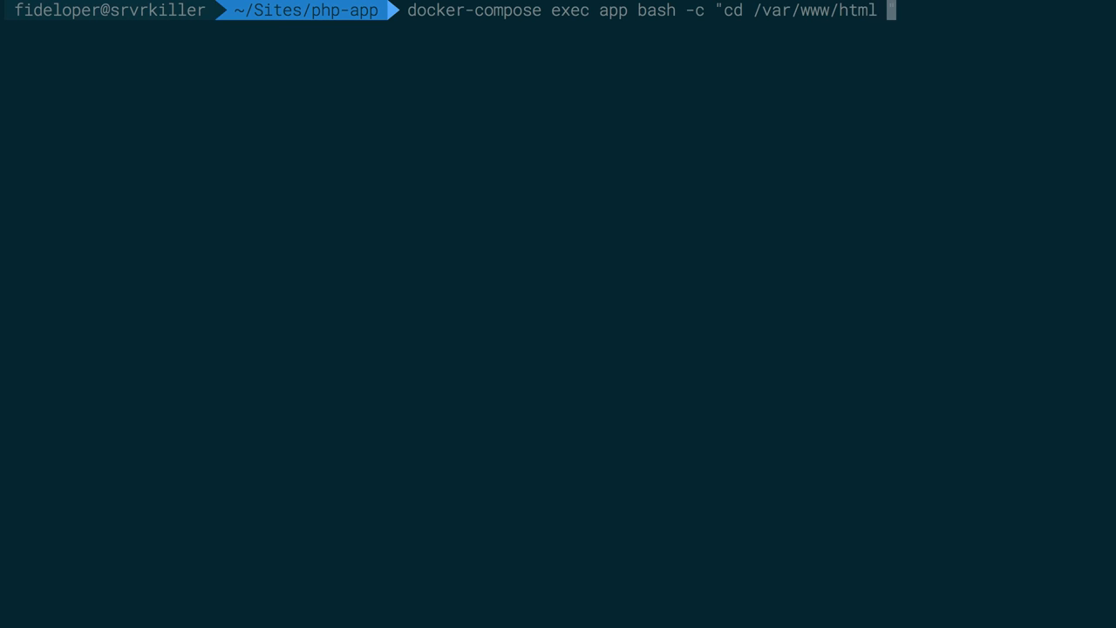
text(&& some)
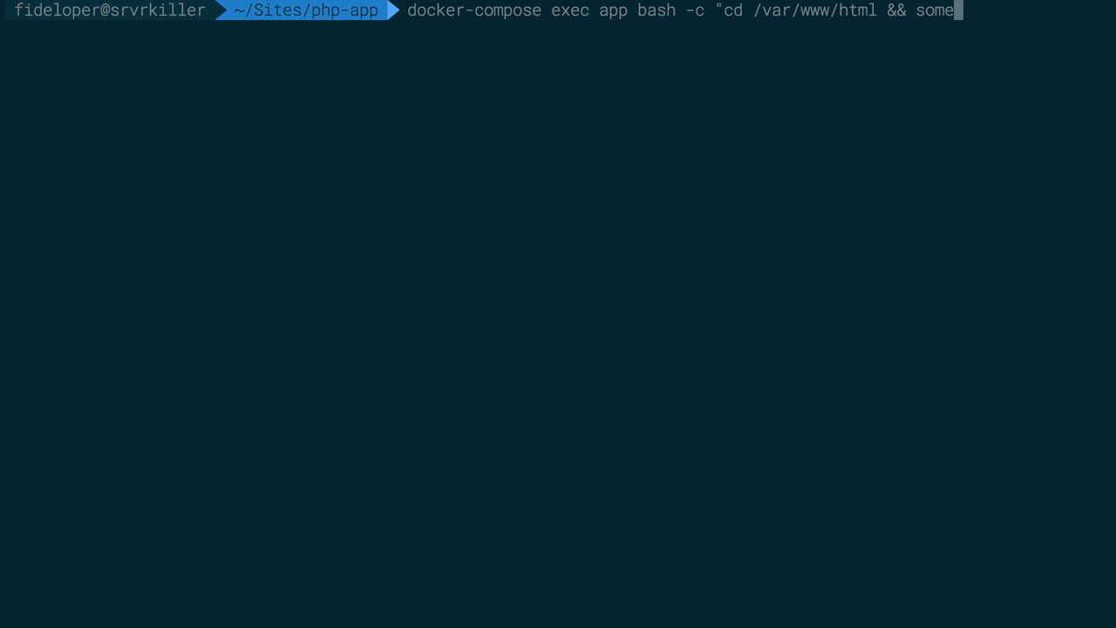